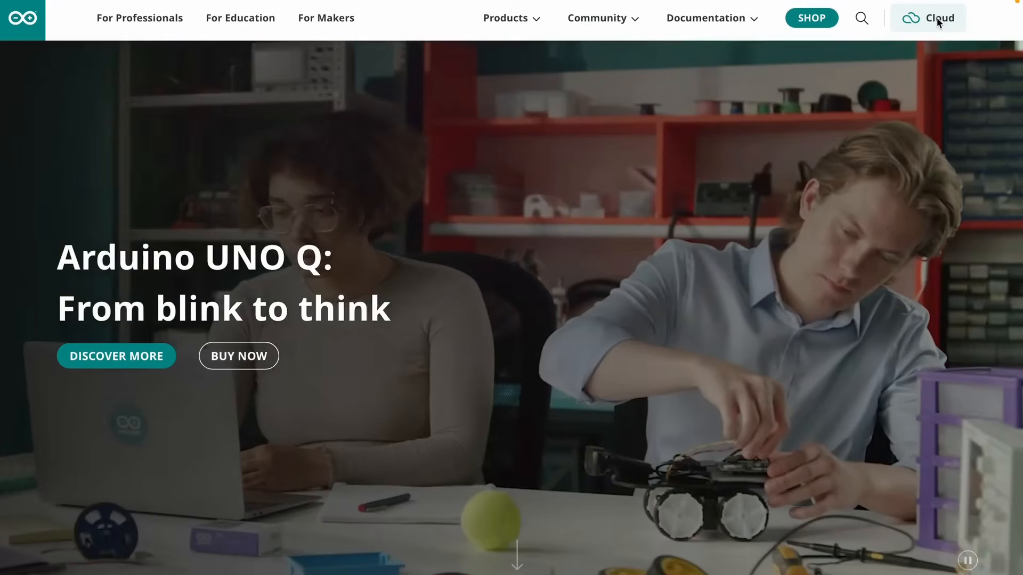
# Go to the Arduino Cloud sign-in page from the arduino.cc top navigation
pyautogui.click(940, 18)
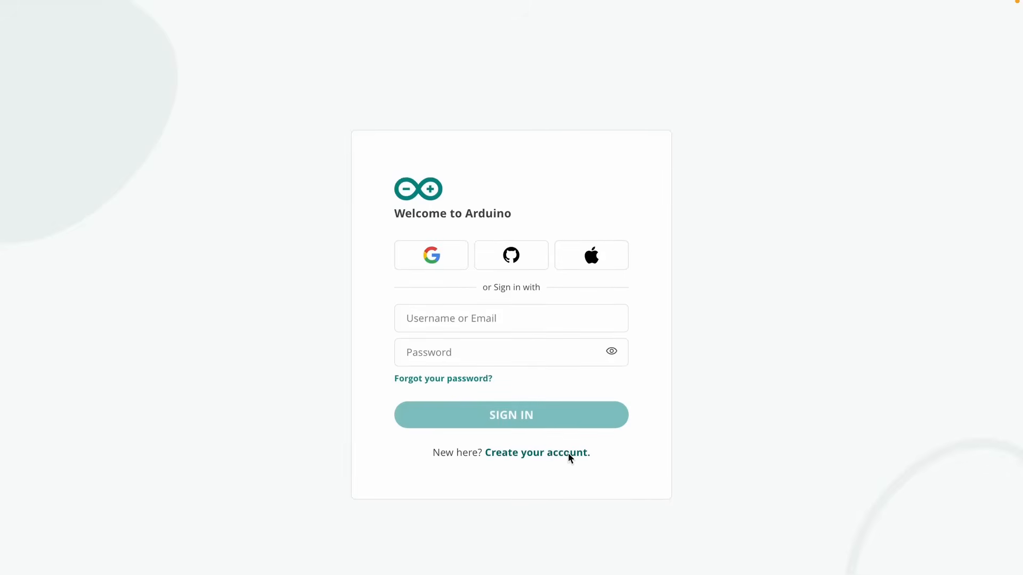
# Sign in with the saved account email and password
pyautogui.click(511, 318)
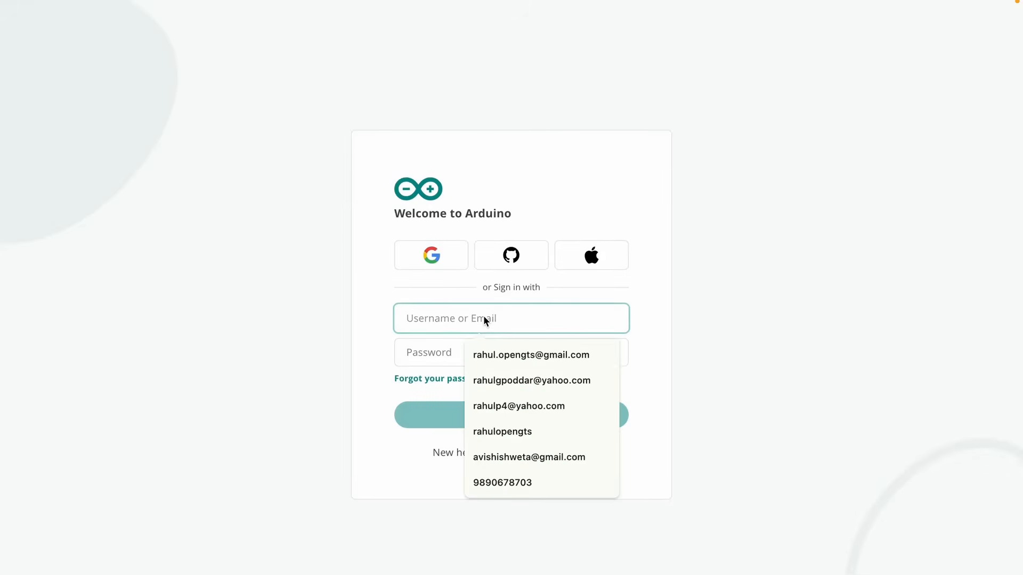
pyautogui.click(531, 354)
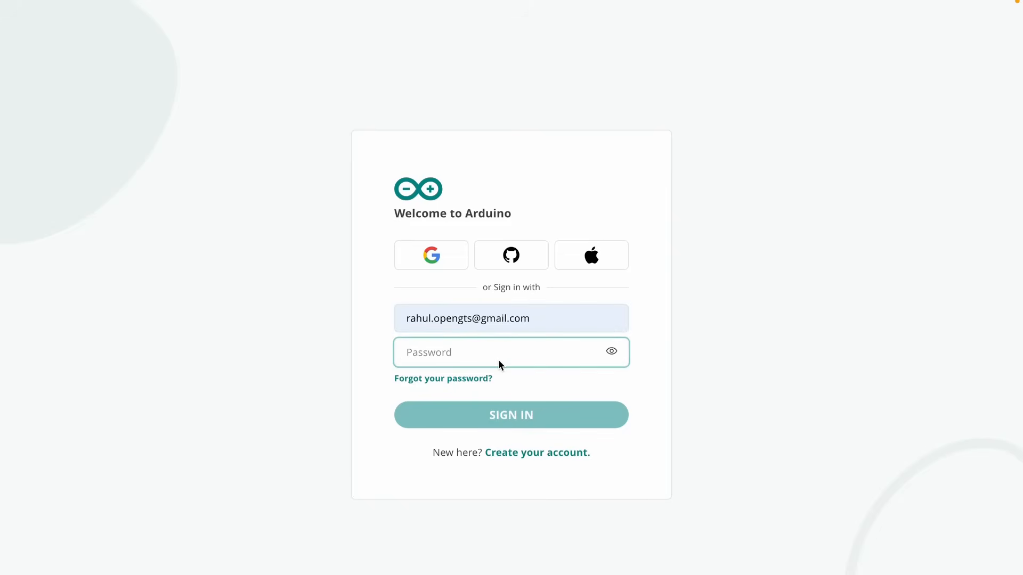
pyautogui.write('•••••')
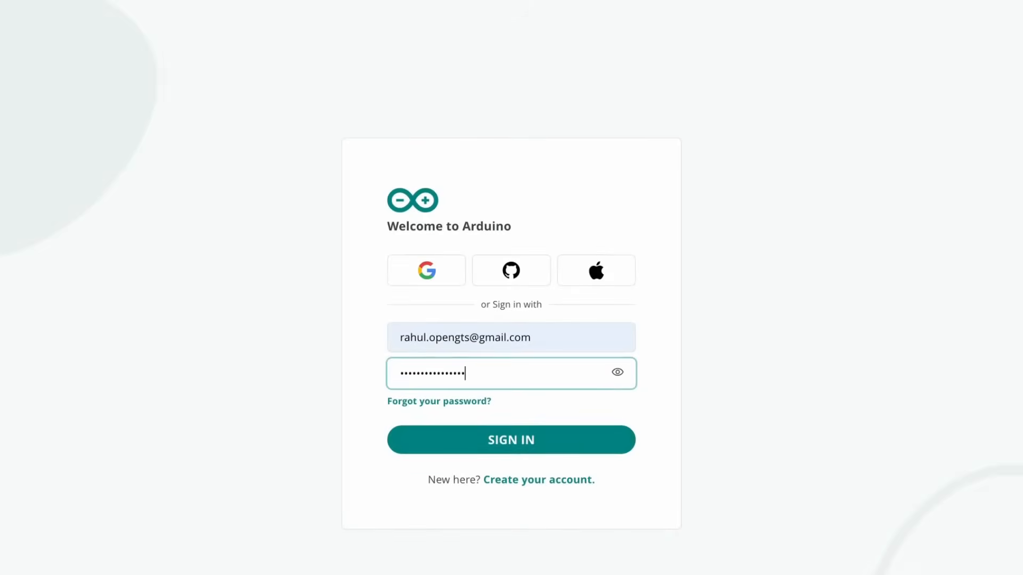
pyautogui.click(511, 440)
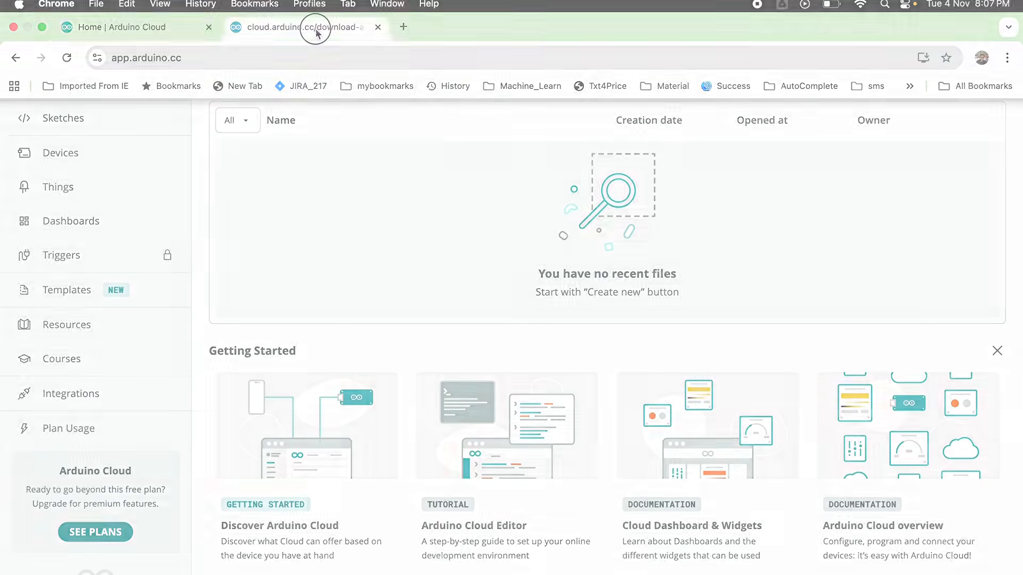
# Download the Arduino Cloud Agent installer from the agent download page
pyautogui.click(301, 27)
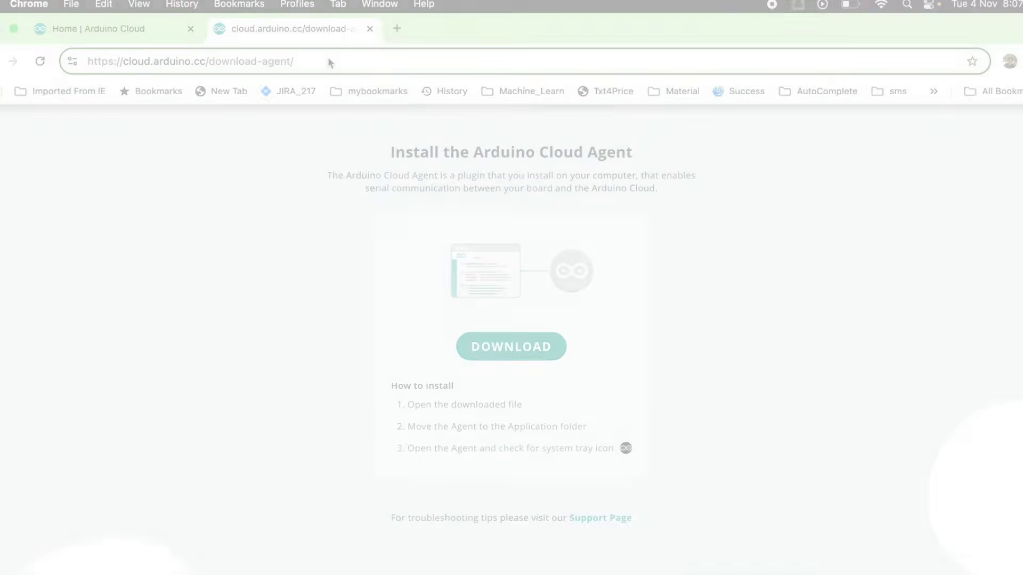
pyautogui.click(511, 347)
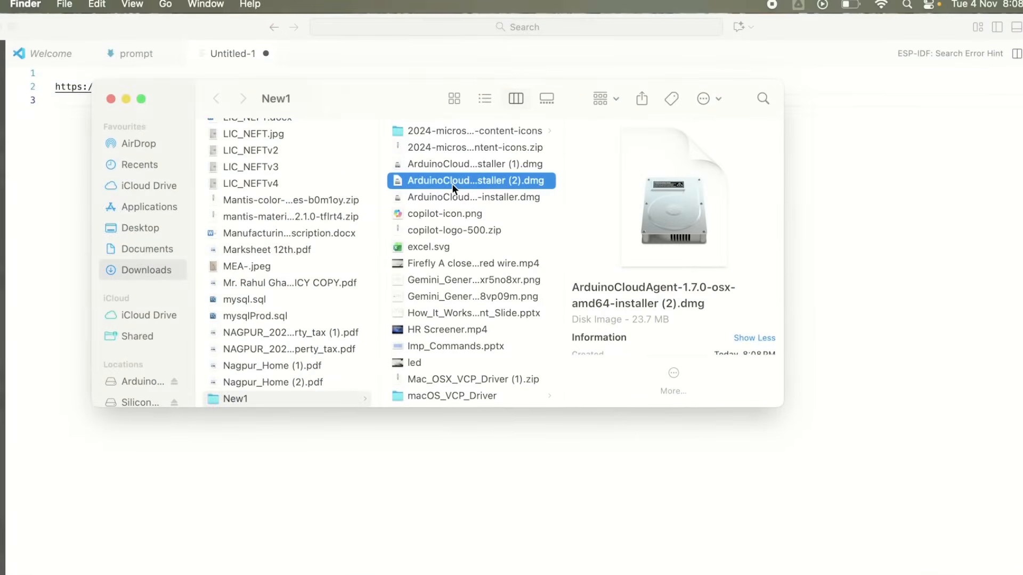
# Launch ArduinoCloudAgent-1.7.0-osx-amd64-installer (2).dmg from Finder's Downloads
pyautogui.doubleClick(456, 181)
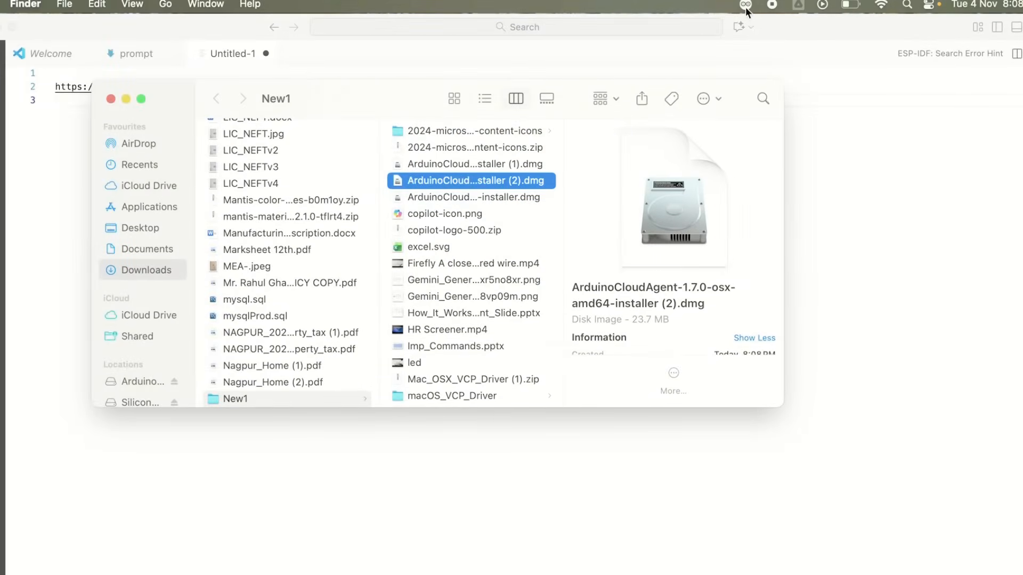
pyautogui.moveTo(744, 4)
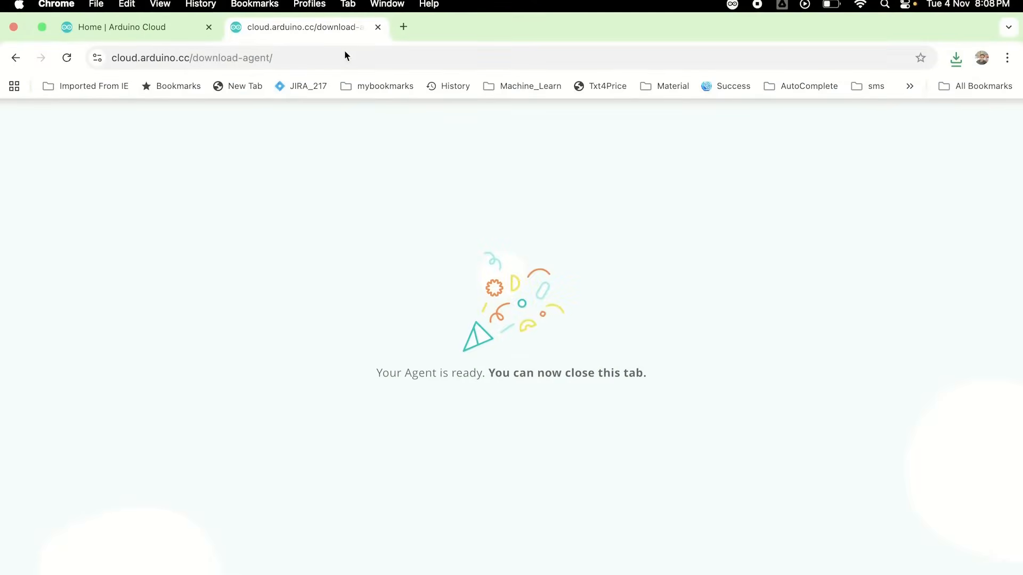
# Return to the Home | Arduino Cloud tab after the agent reports ready
pyautogui.click(118, 27)
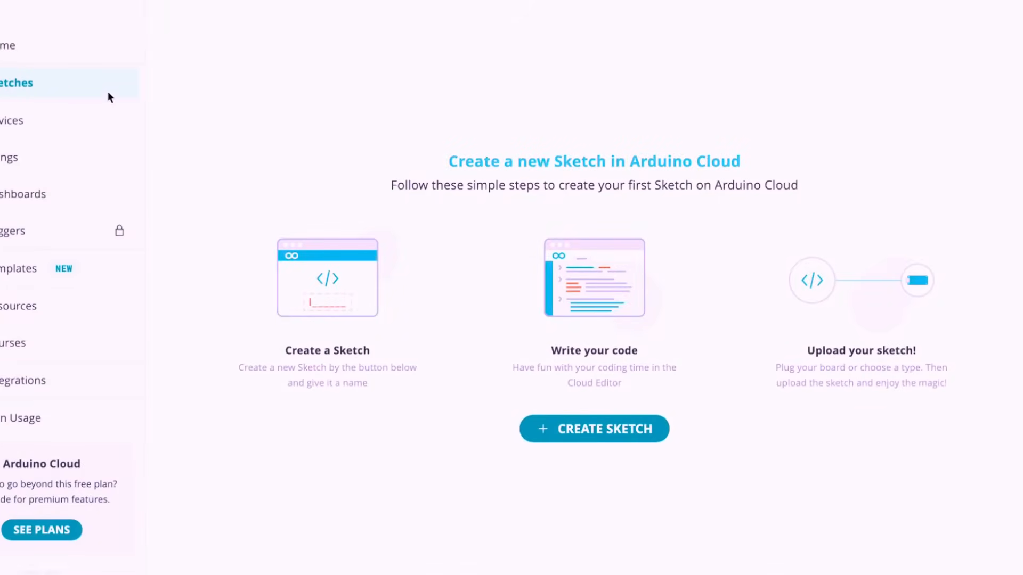
pyautogui.moveTo(549, 355)
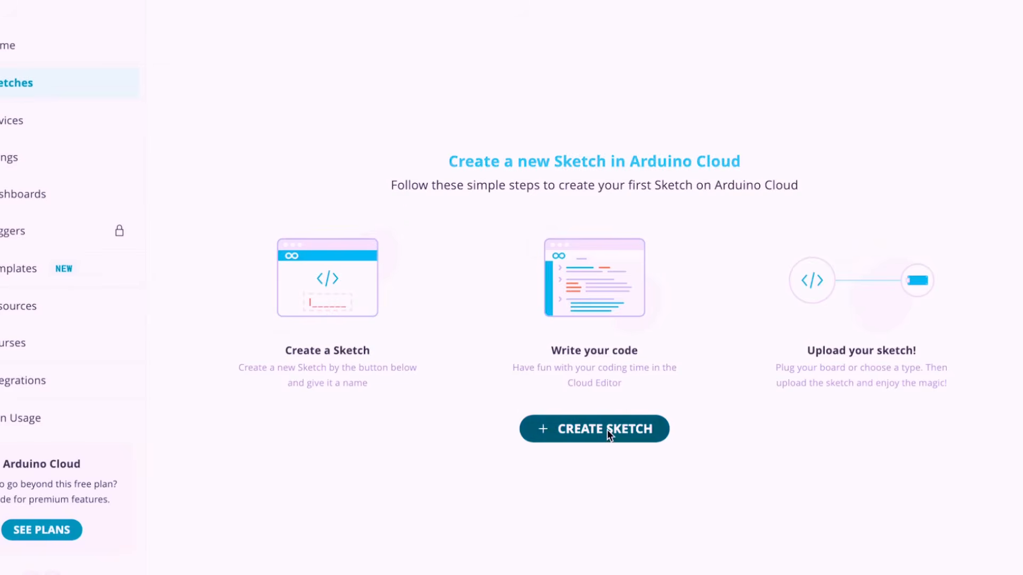
# Create a new sketch targeting the Arduino UNO R4 WiFi board
pyautogui.click(594, 429)
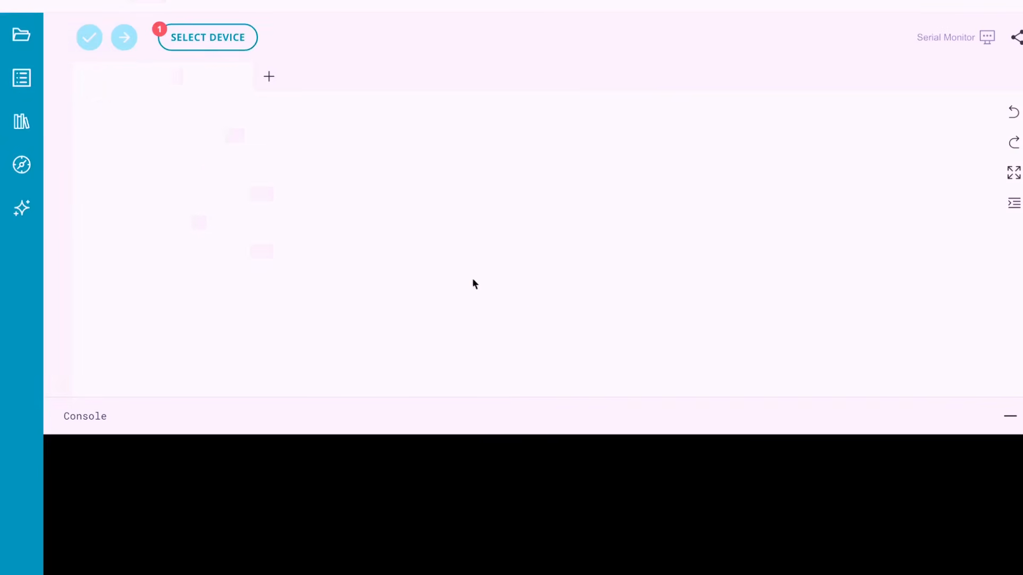
pyautogui.click(206, 37)
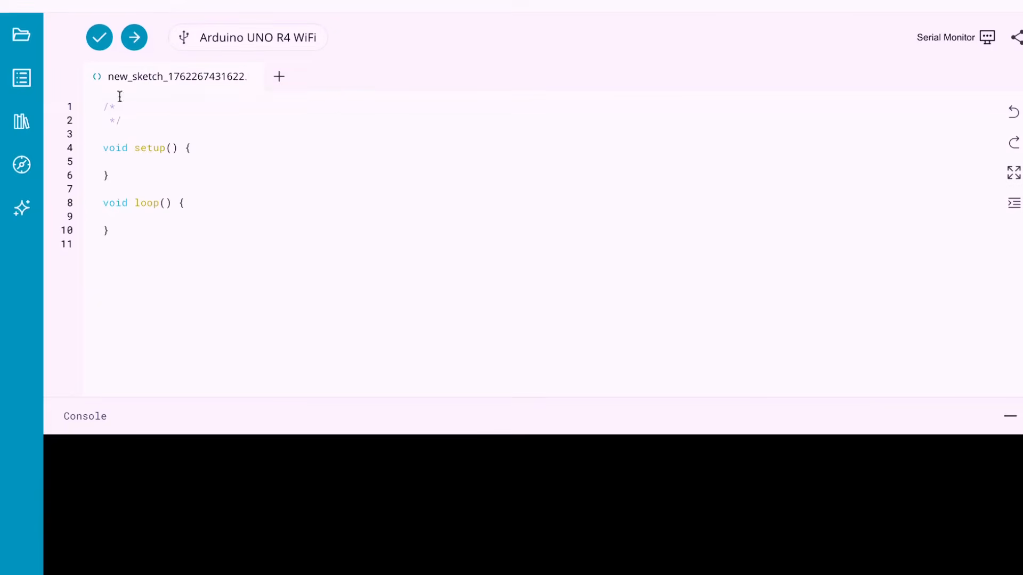
# Ask the AI Assistant to generate complete code blinking the default LED on Arduino R4 every 5 seconds
pyautogui.click(22, 208)
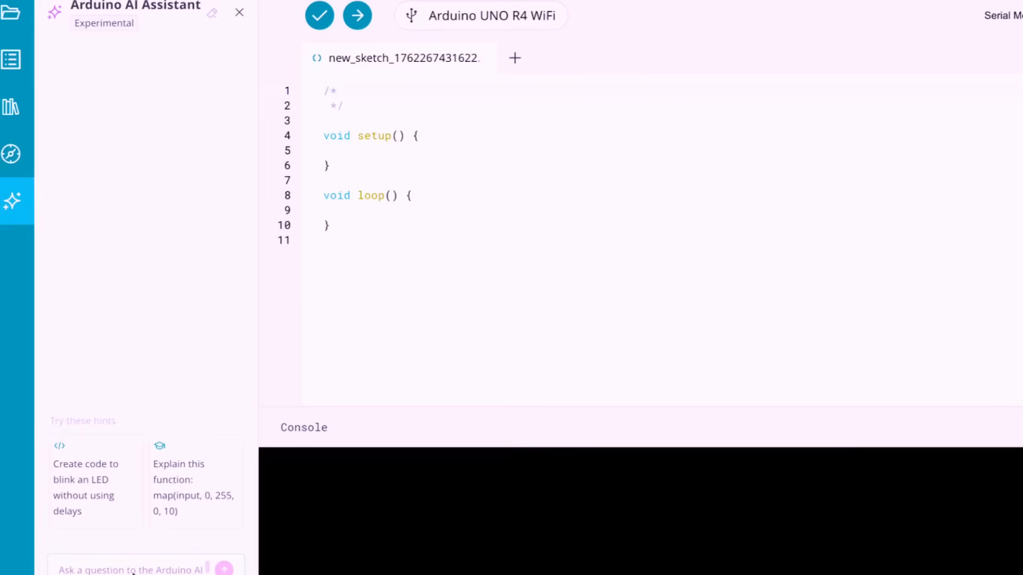
pyautogui.write('Generate the com')
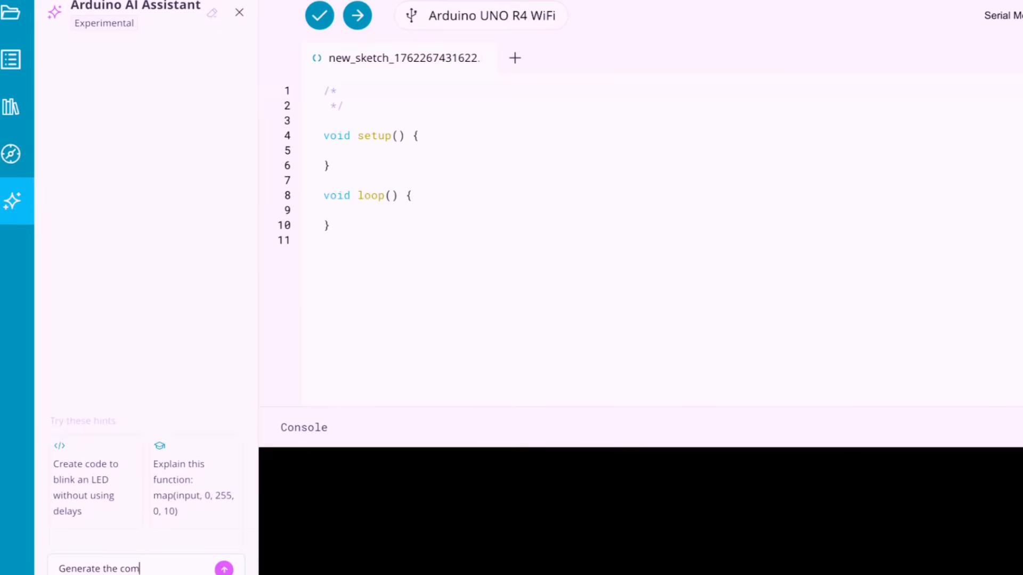
pyautogui.write('plete')
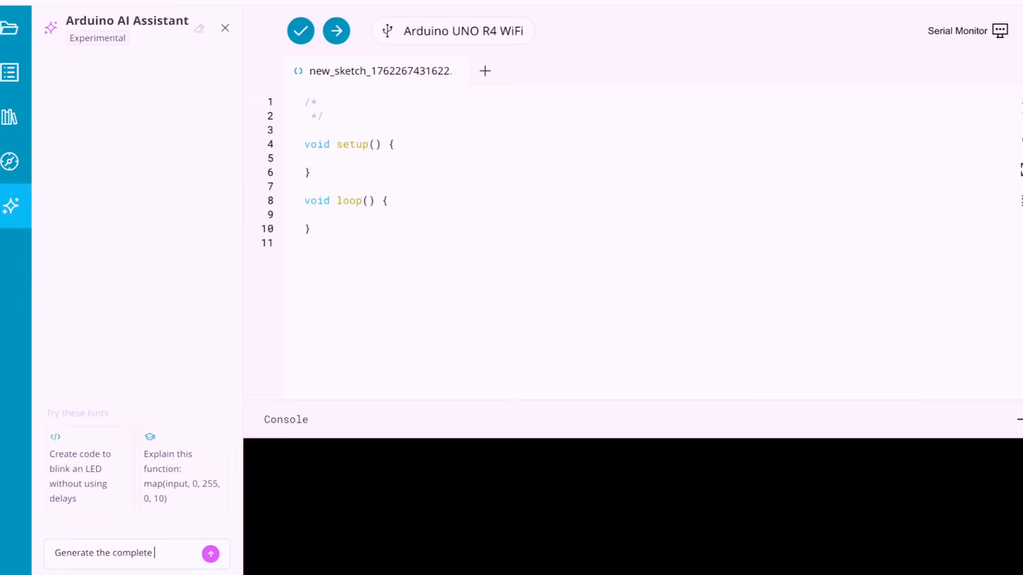
pyautogui.write('code t')
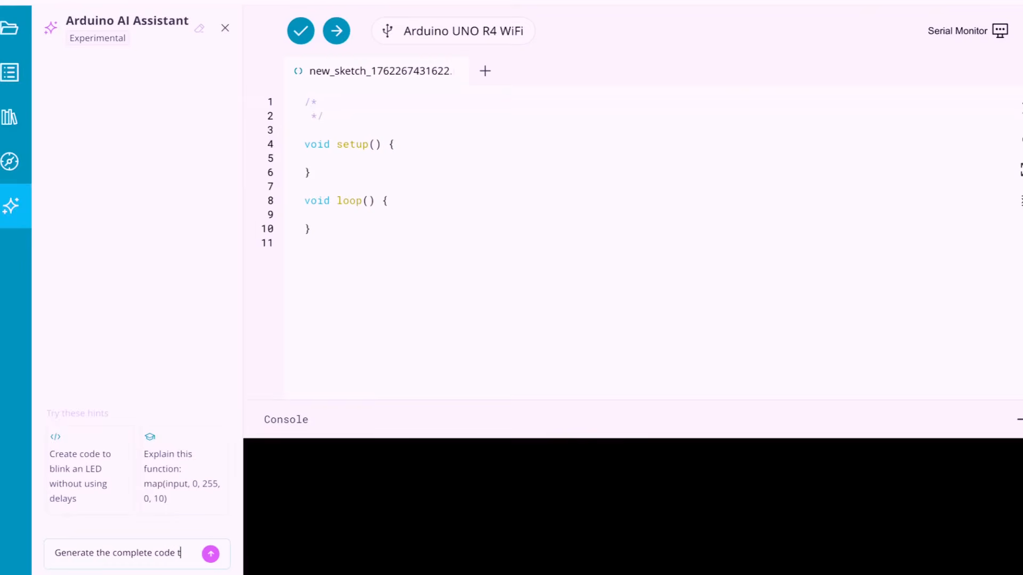
pyautogui.write('to blink')
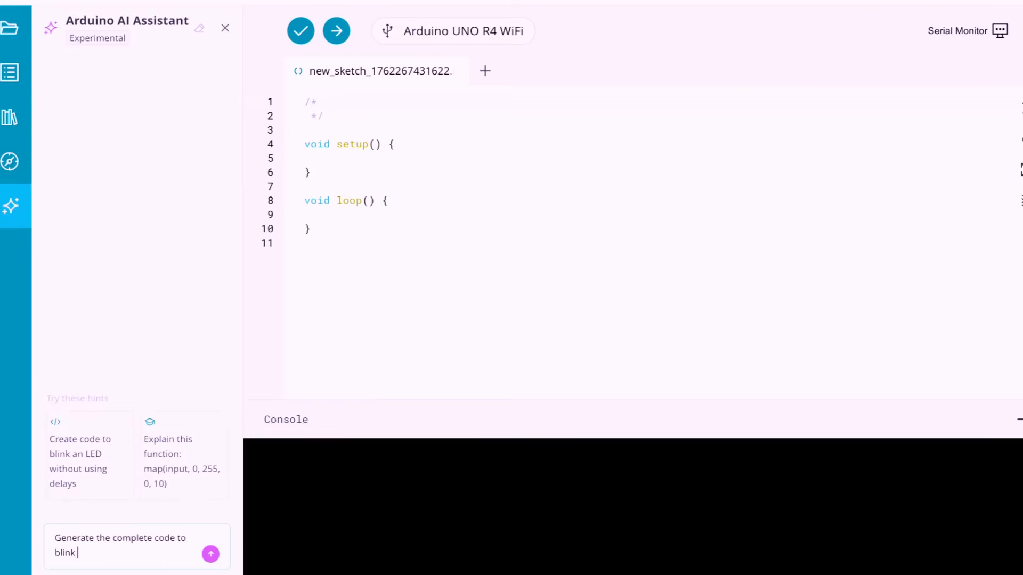
pyautogui.write('Default')
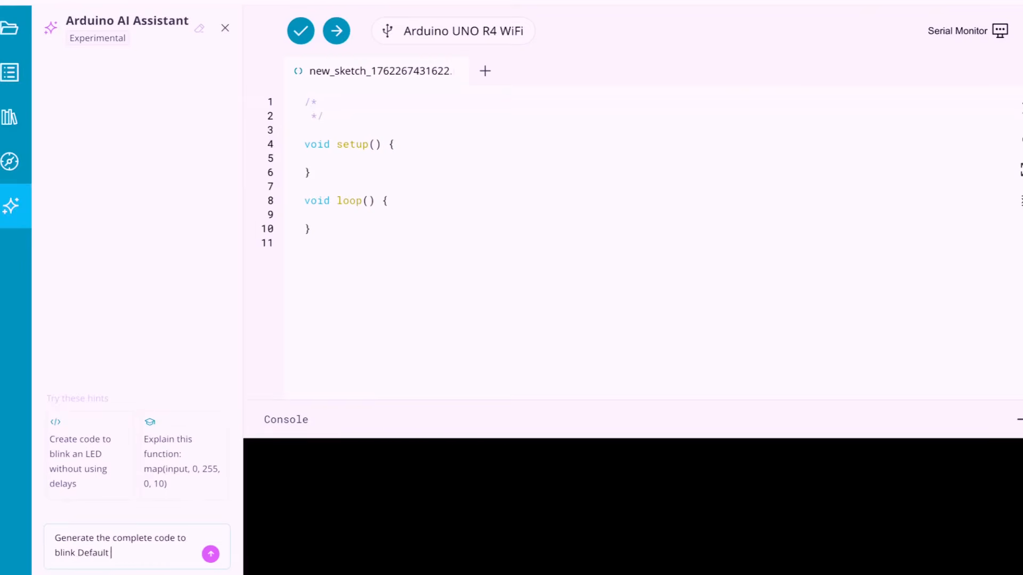
pyautogui.write('LED on')
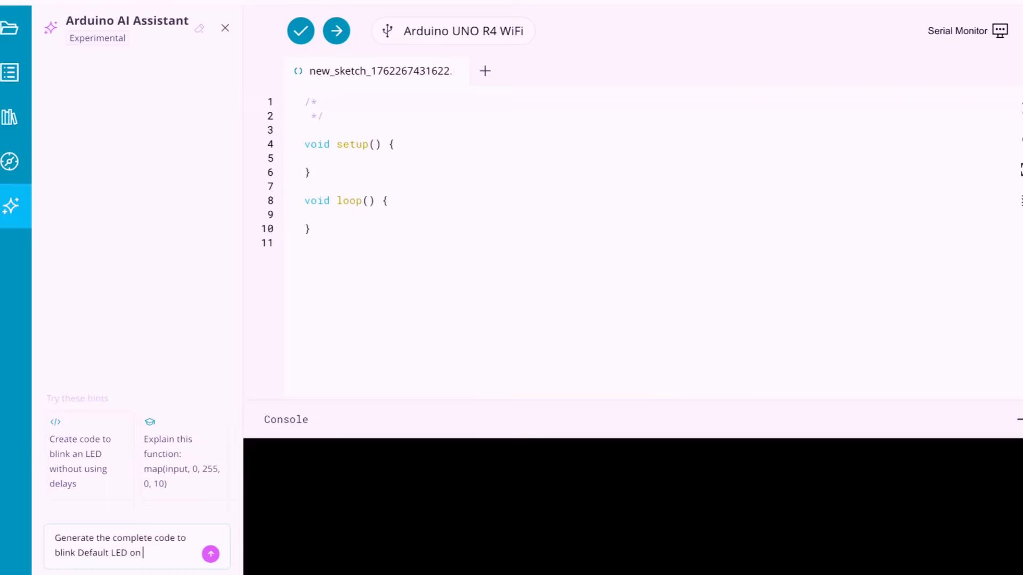
pyautogui.write('Arduino R4 board every 5 second')
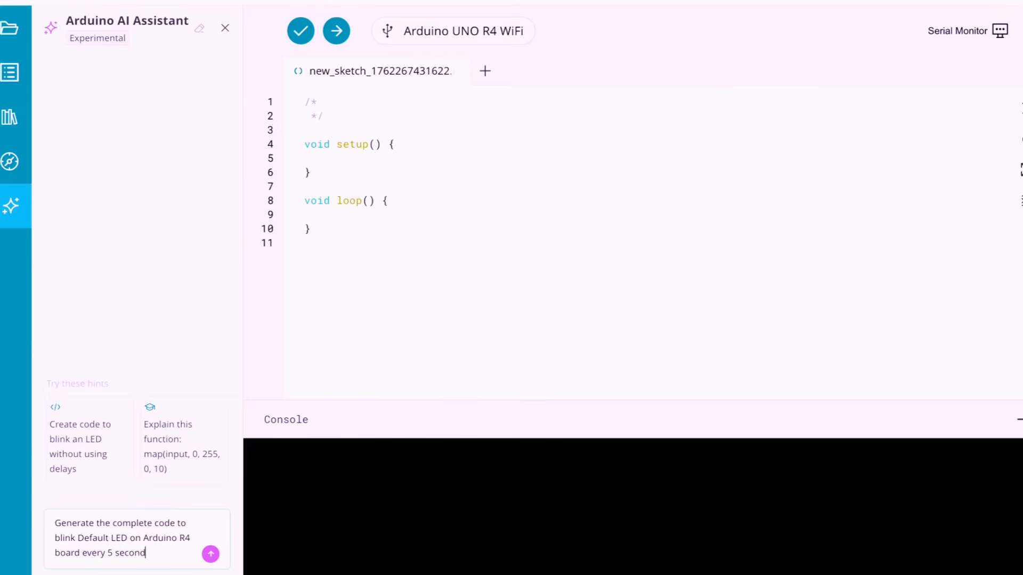
pyautogui.click(210, 554)
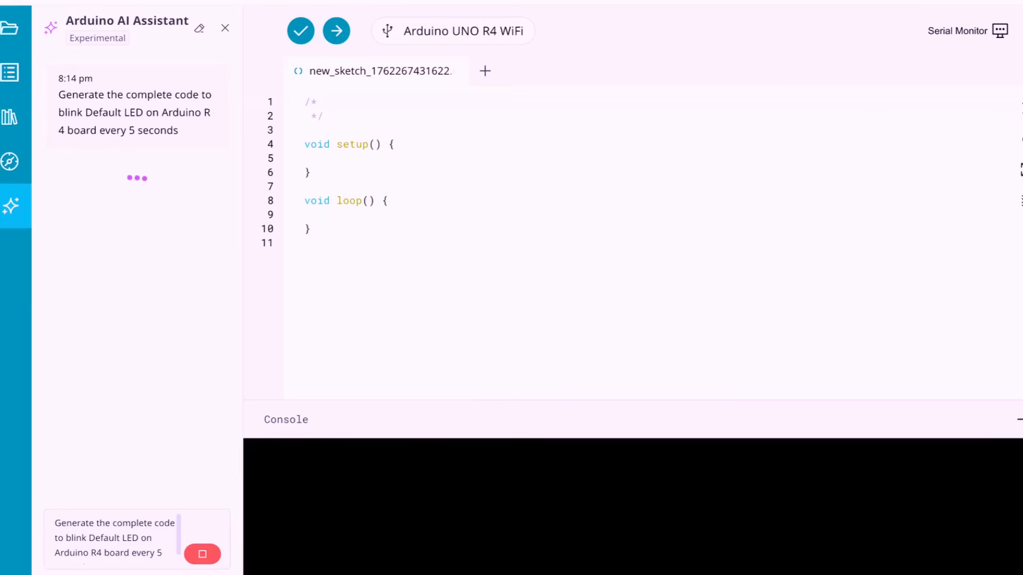
pyautogui.moveTo(467, 331)
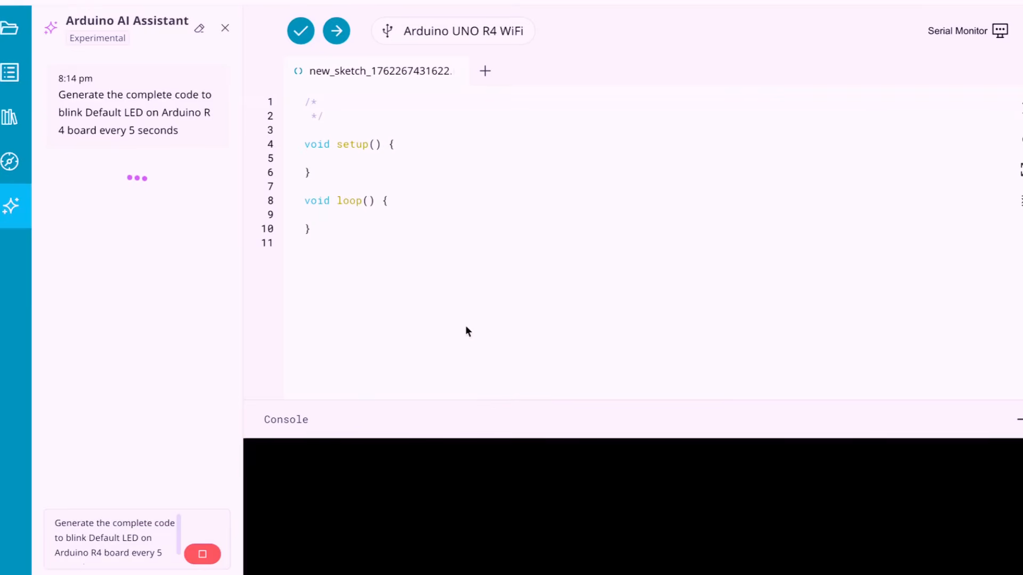
pyautogui.moveTo(229, 226)
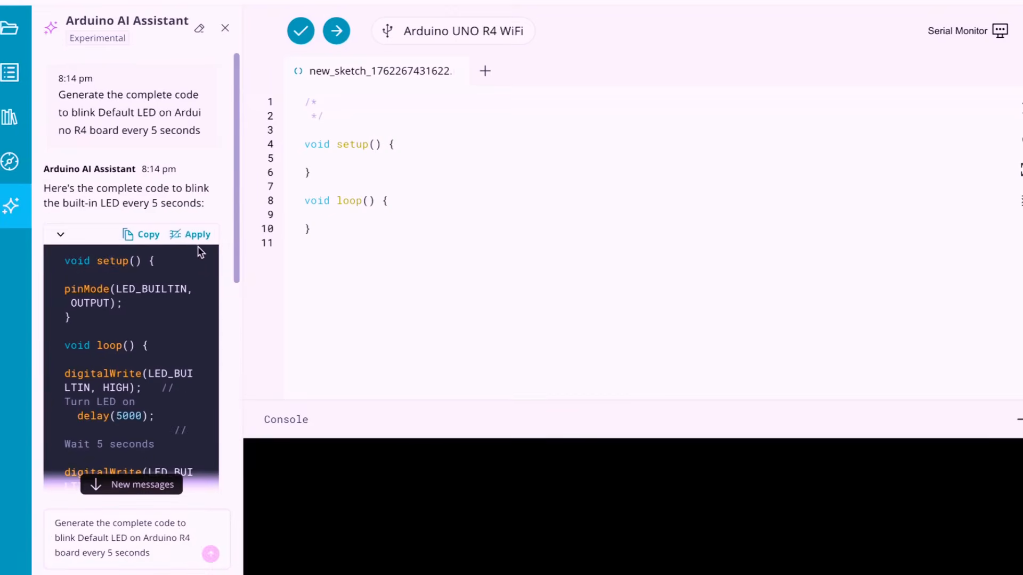
# Apply the assistant's LED_BUILTIN blink code with 5-second delay to the sketch
pyautogui.click(190, 234)
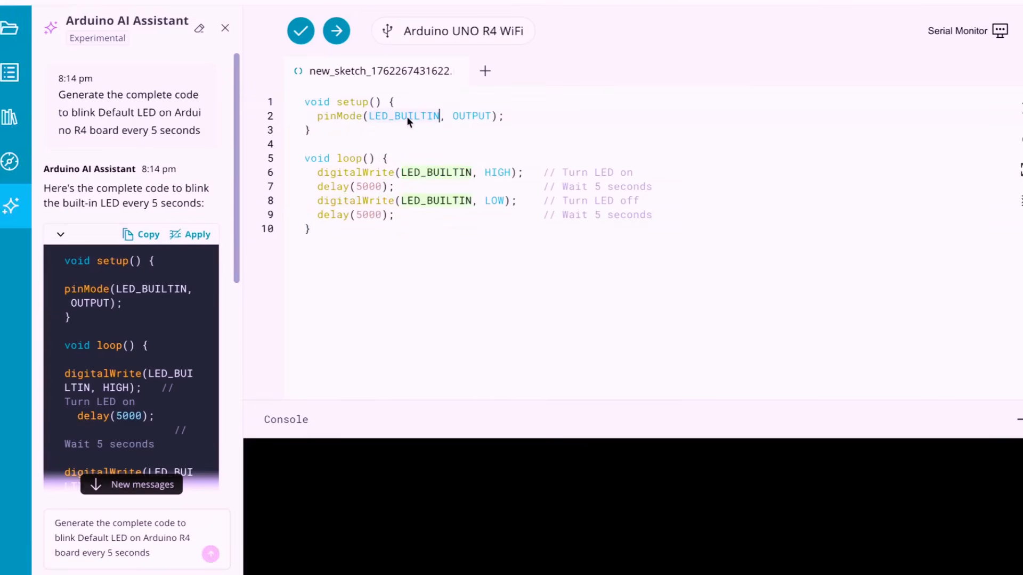
pyautogui.moveTo(336, 42)
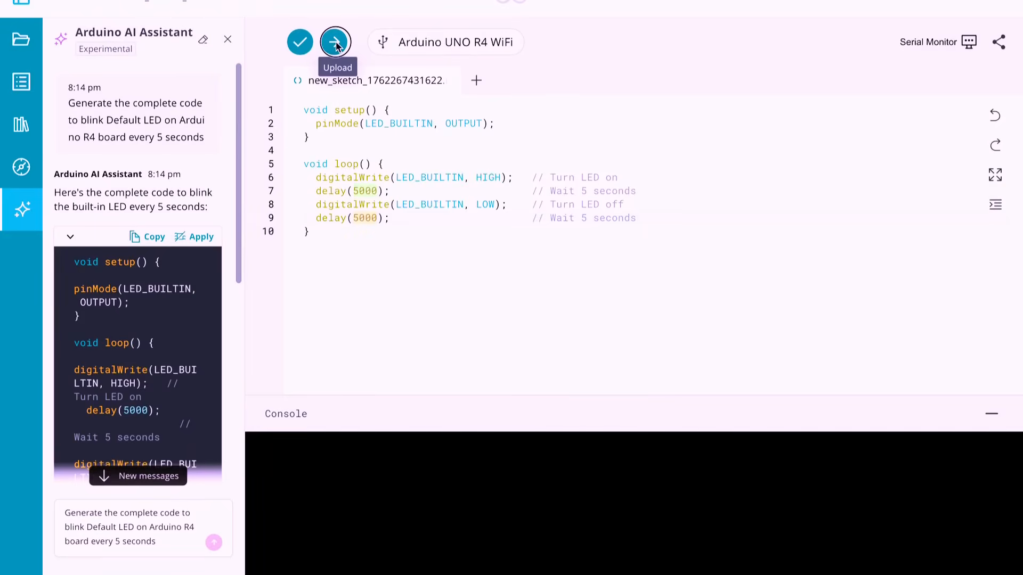
# Upload the blink sketch to the UNO R4 WiFi, starting verification
pyautogui.click(335, 42)
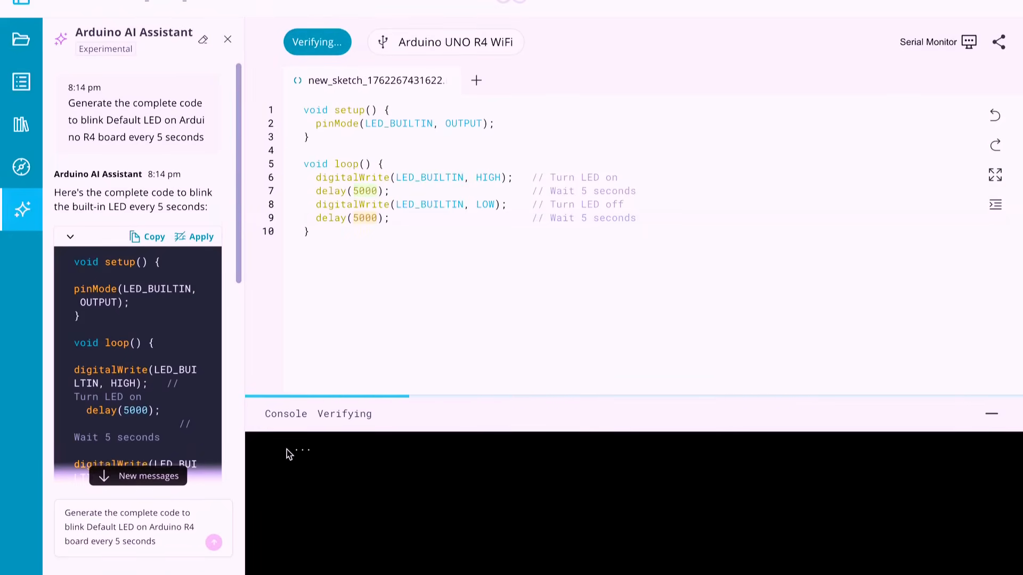
pyautogui.moveTo(329, 453)
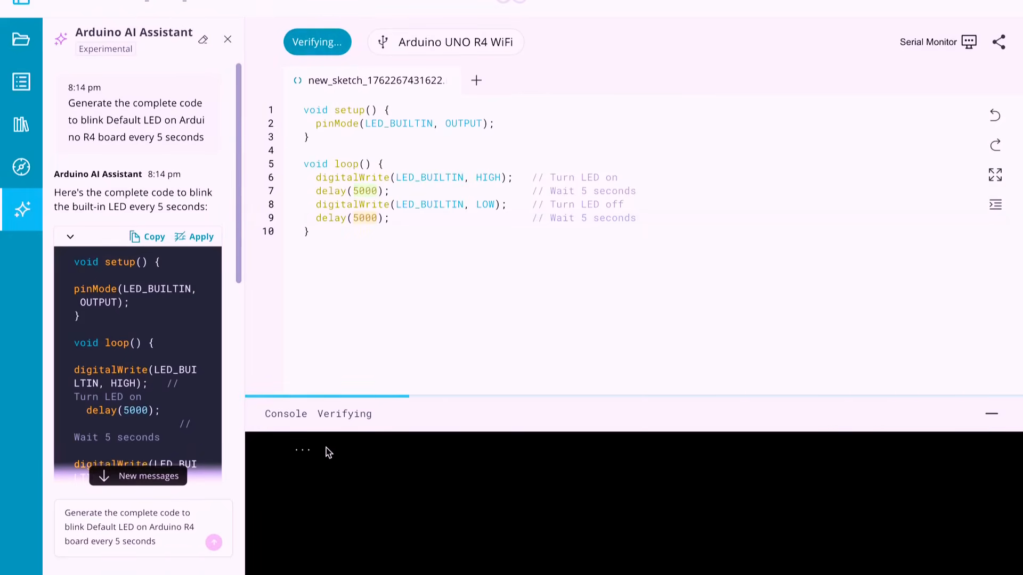